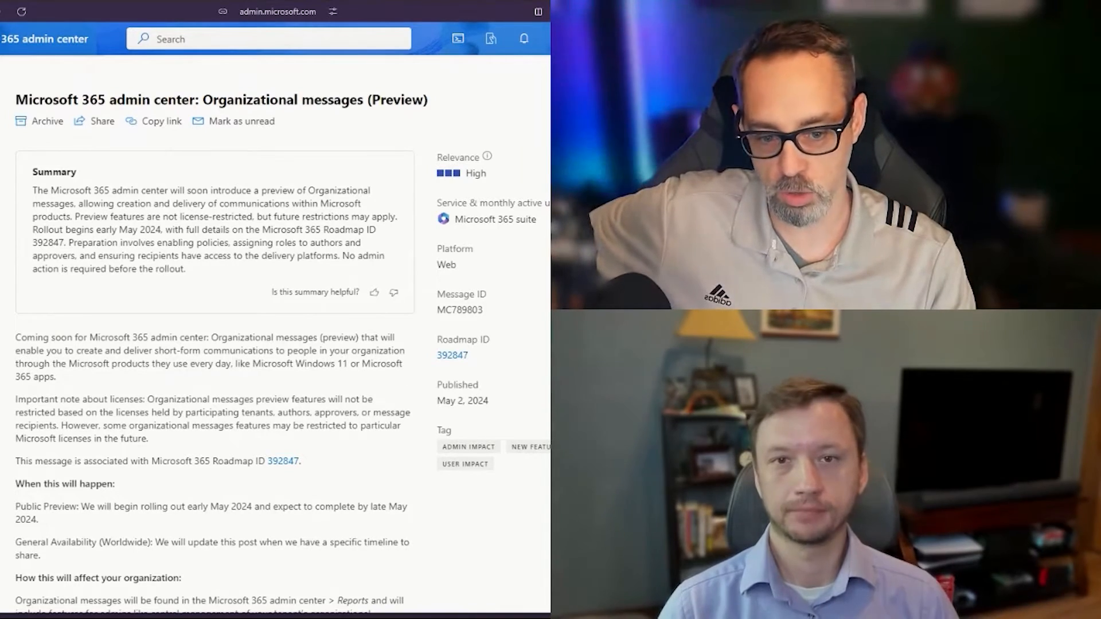
Step: Scroll the post past the summary, timeline and impact sections to the admin center management screenshot
{"action": "scroll", "scroll_direction": "down", "scroll_amount": 3}
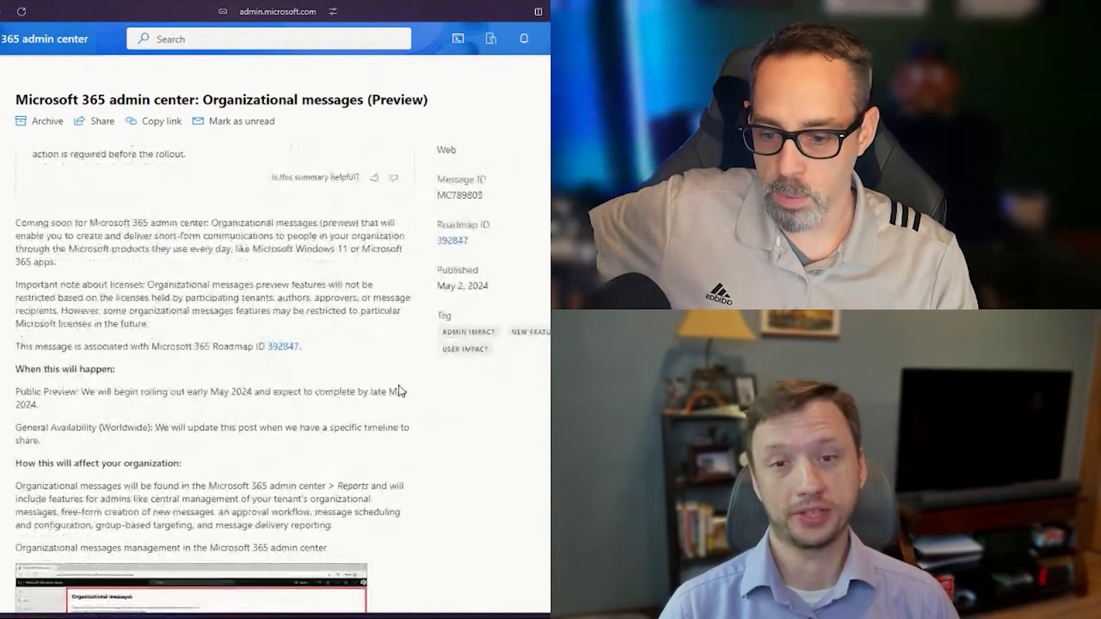
{"action": "scroll", "scroll_direction": "down", "scroll_amount": 3}
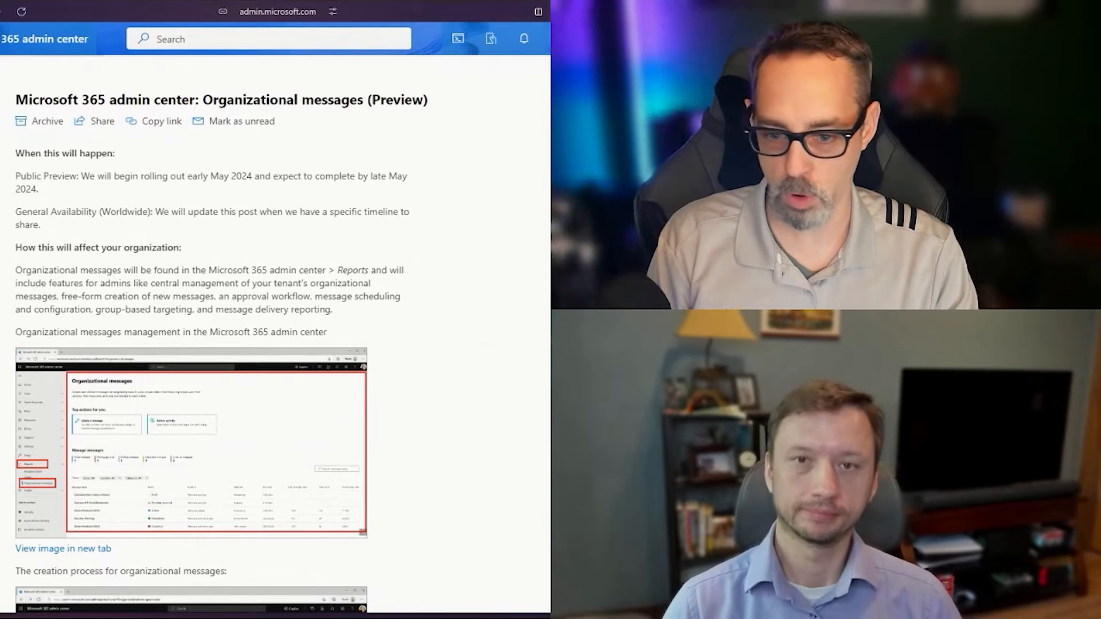
{"action": "scroll", "scroll_direction": "down", "scroll_amount": 3}
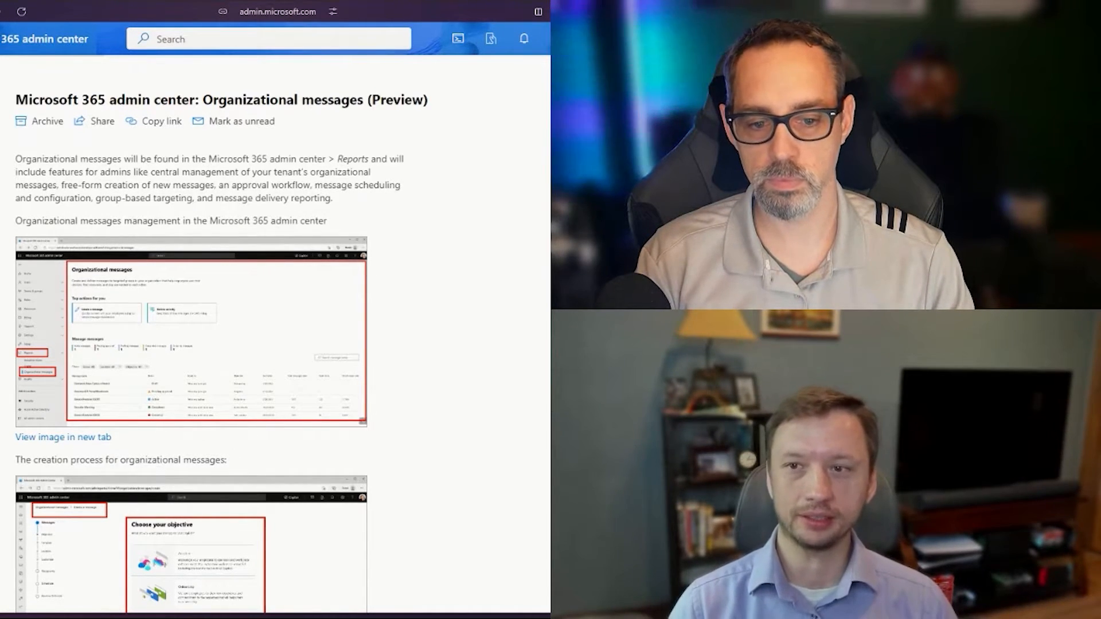
Step: Scroll down to the 'Choose your objective' creation-process screenshot
{"action": "scroll", "scroll_direction": "down", "scroll_amount": 3}
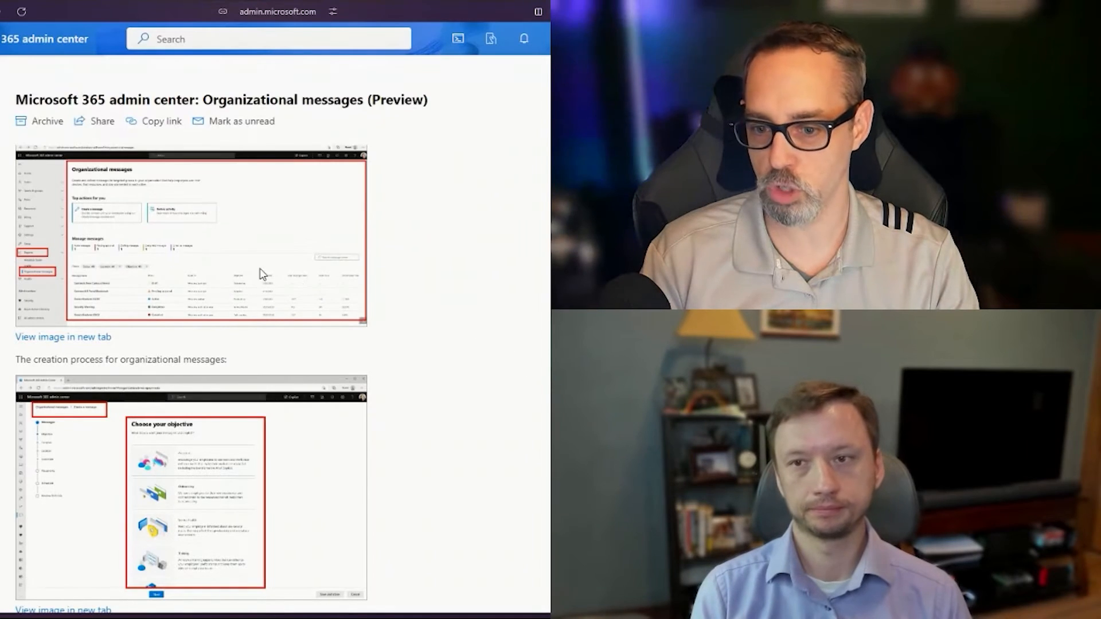
Step: Scroll to the Windows 11 notification example showing the 'From your organization' Copilot message
{"action": "scroll", "scroll_direction": "down", "scroll_amount": 3}
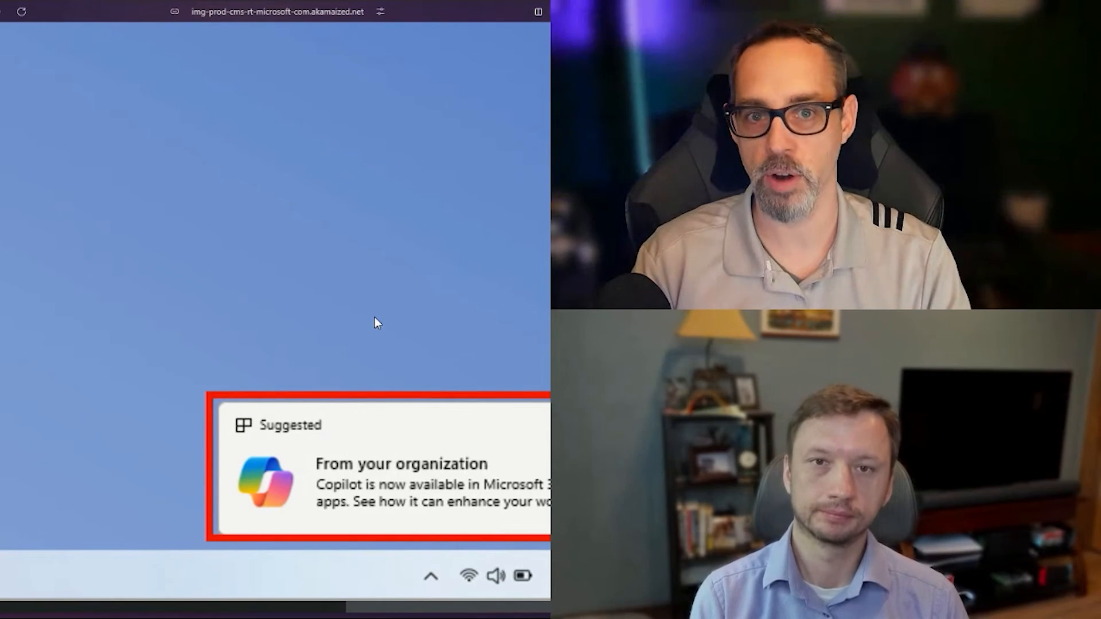
{"action": "mouse_move", "coordinate": [419, 338]}
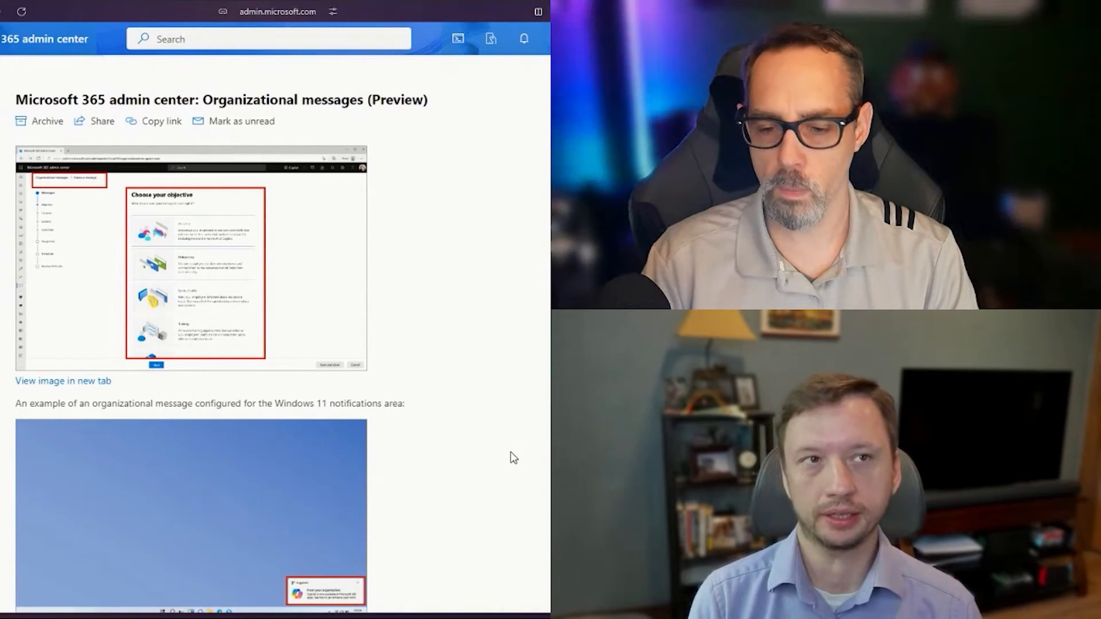
{"action": "mouse_move", "coordinate": [101, 391]}
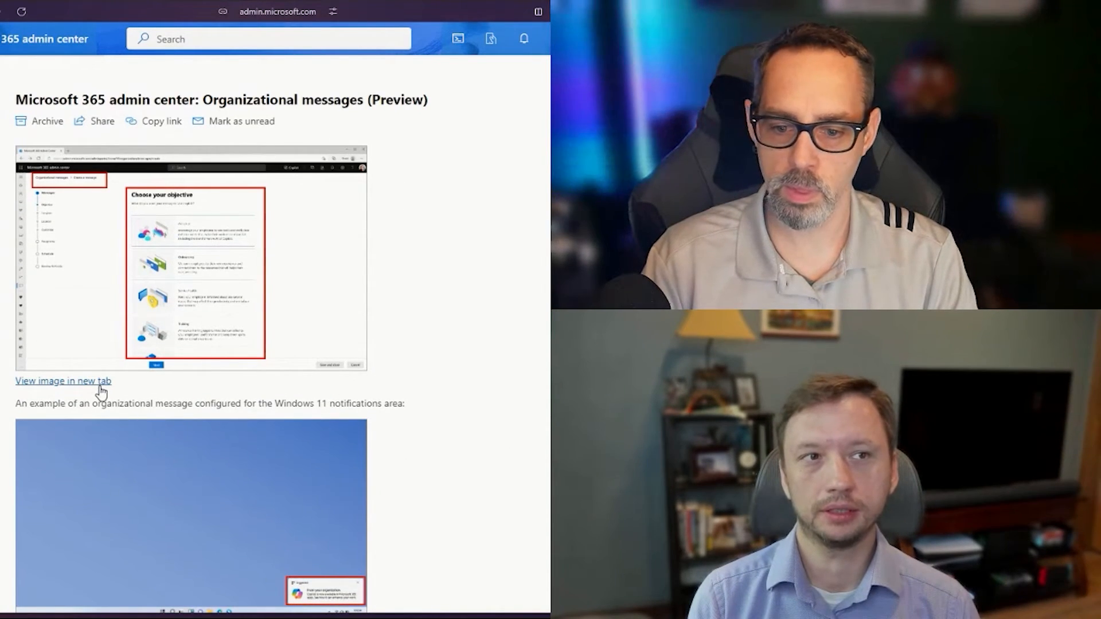
{"action": "mouse_move", "coordinate": [487, 437]}
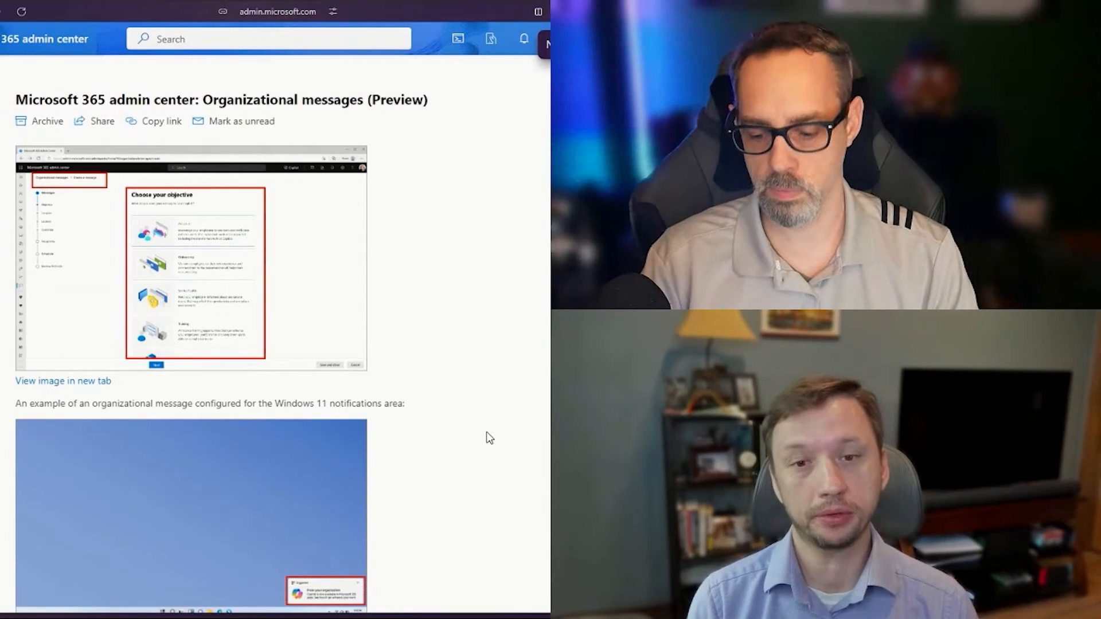
{"action": "left_click", "coordinate": [63, 382]}
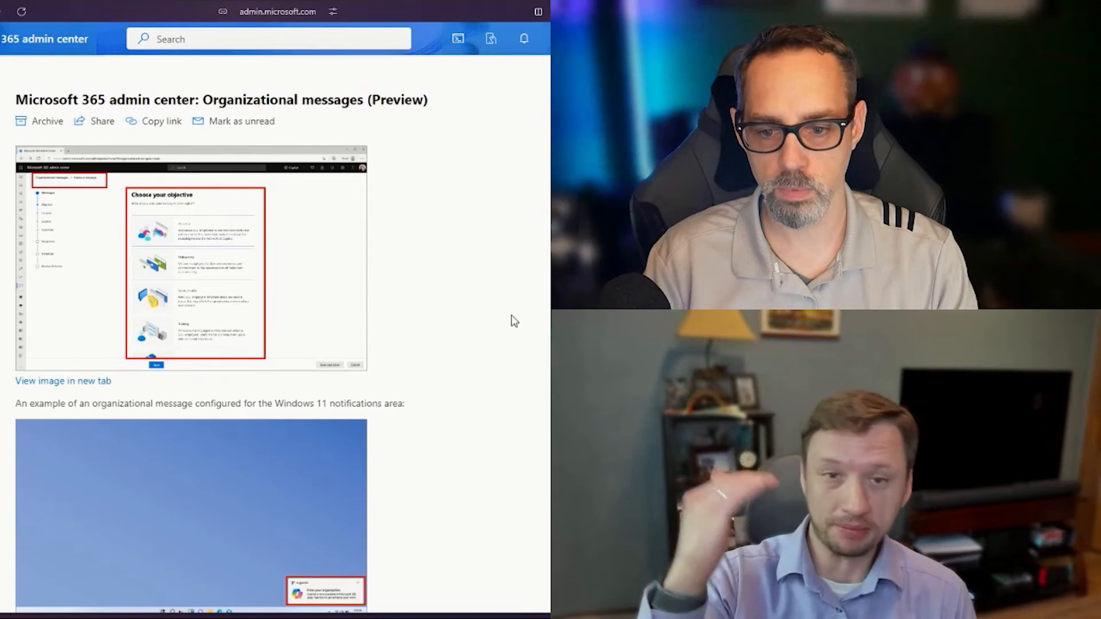
Step: Scroll to the 'What you need to do to prepare' section, rollout note and Learn more links
{"action": "scroll", "scroll_direction": "down", "scroll_amount": 3}
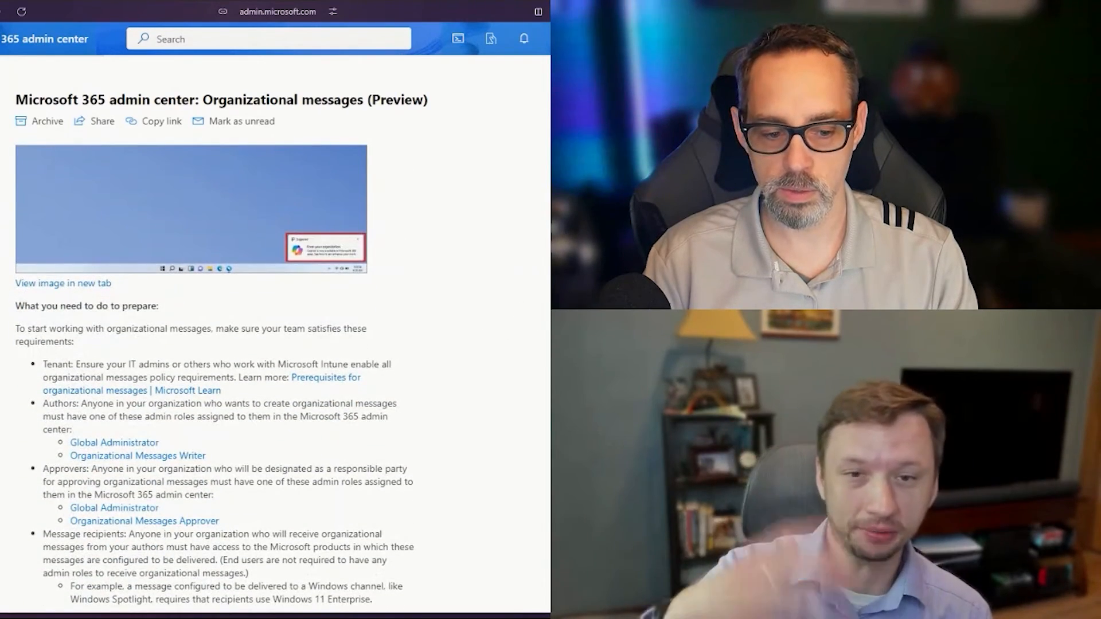
{"action": "scroll", "scroll_direction": "down", "scroll_amount": 3}
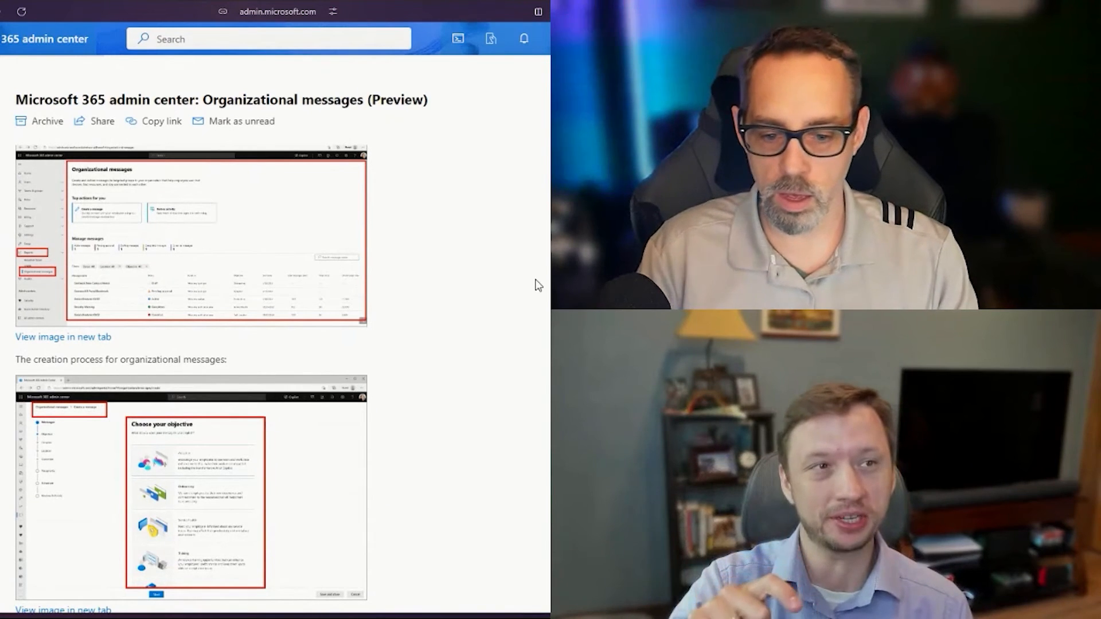
{"action": "mouse_move", "coordinate": [75, 346]}
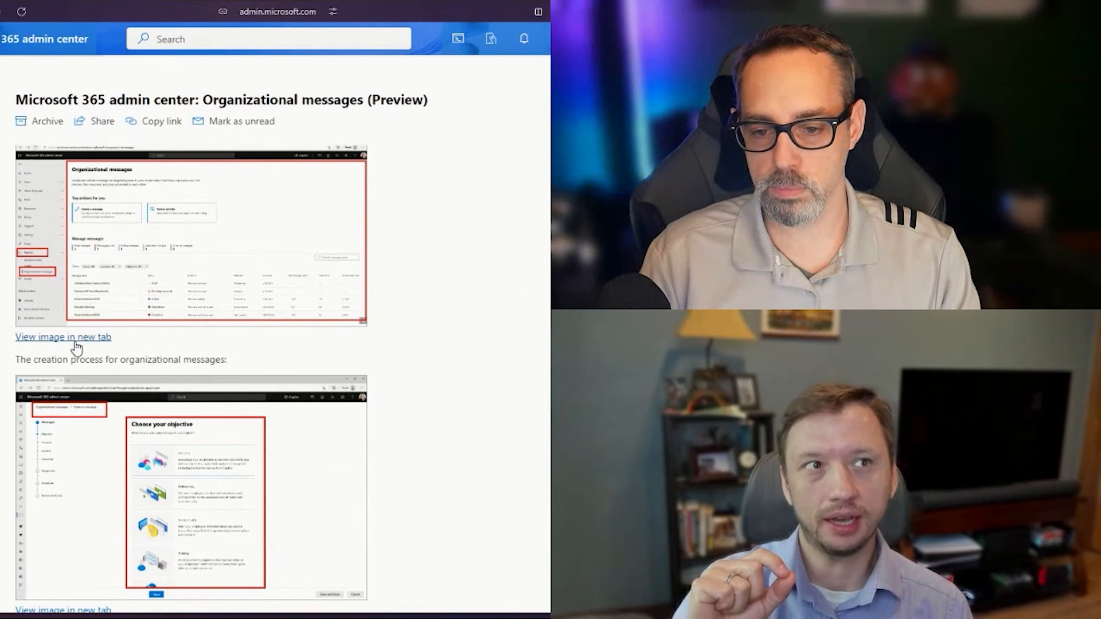
{"action": "left_click", "coordinate": [62, 336]}
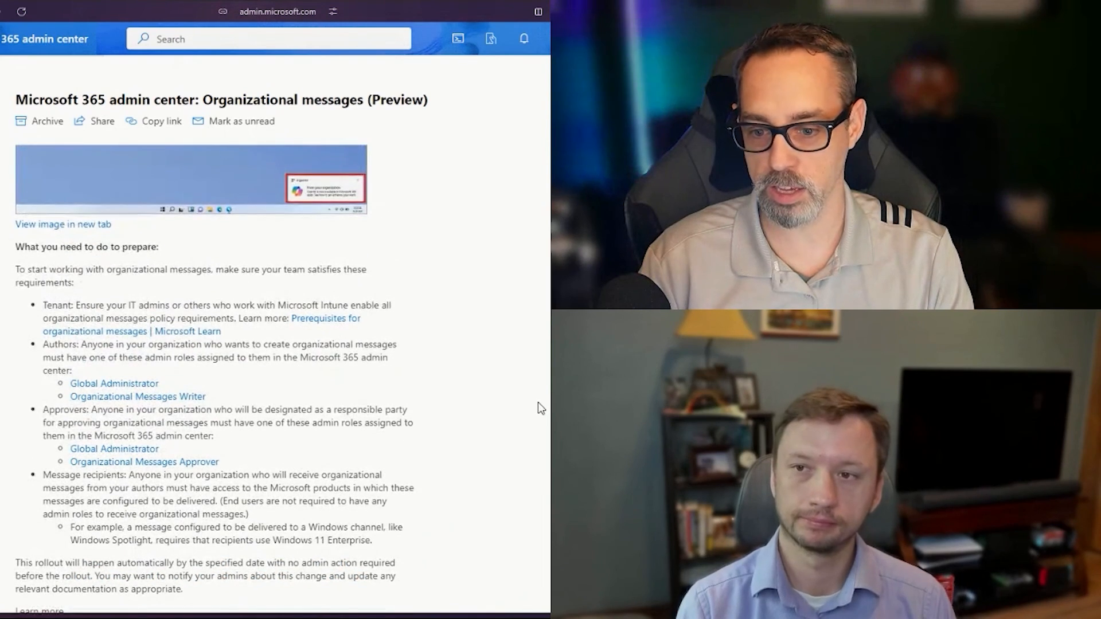
{"action": "scroll", "scroll_direction": "down", "scroll_amount": 3}
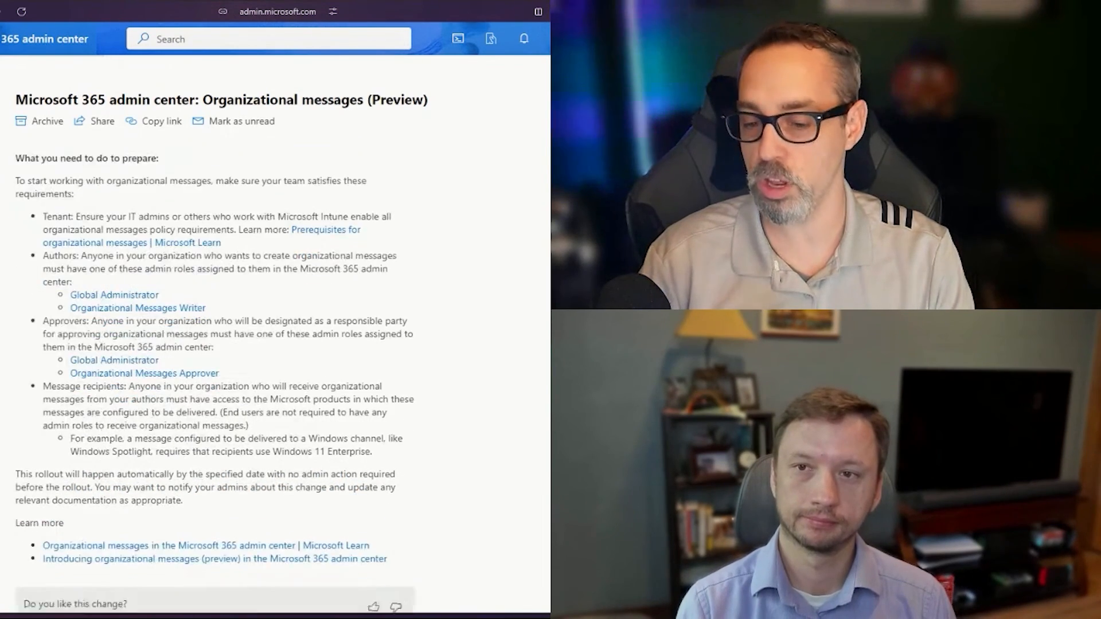
{"action": "scroll", "scroll_direction": "down", "scroll_amount": 3}
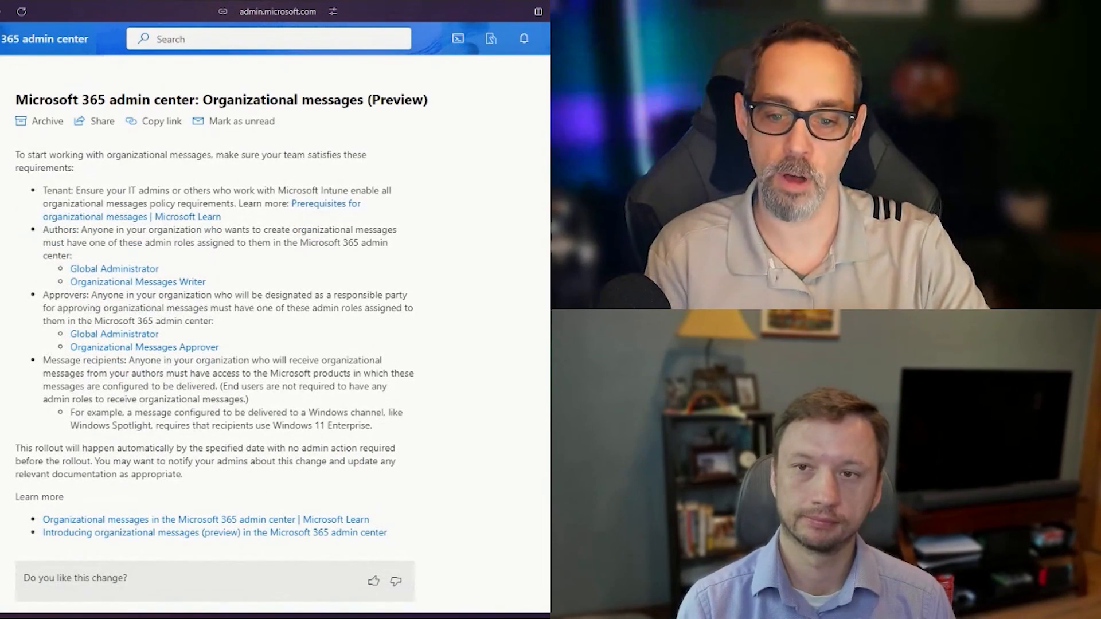